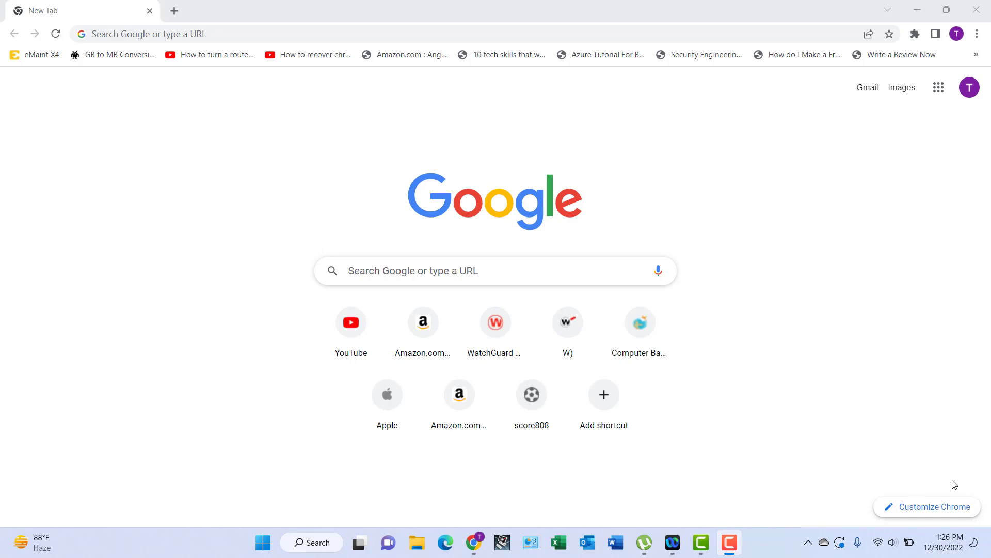
mouse_move(819, 258)
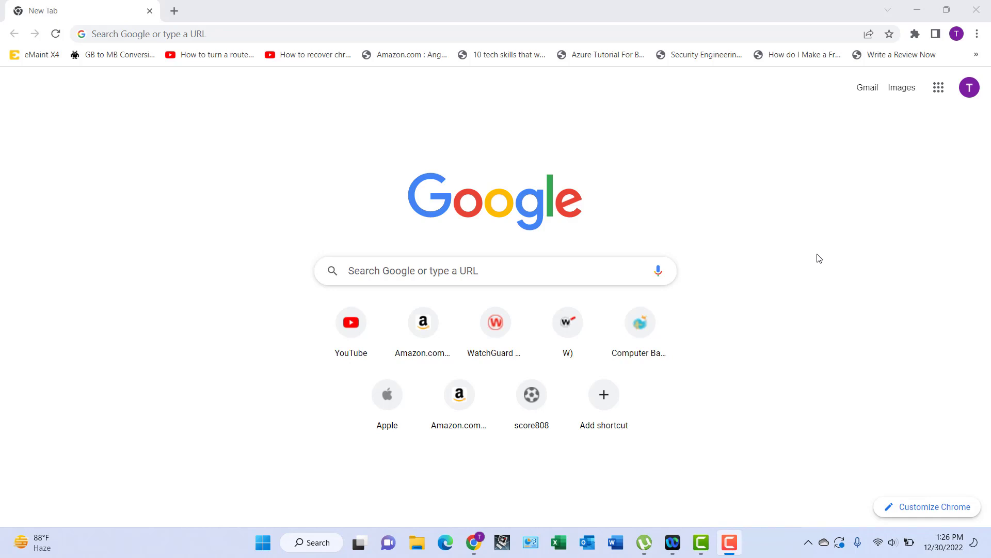
mouse_move(989, 93)
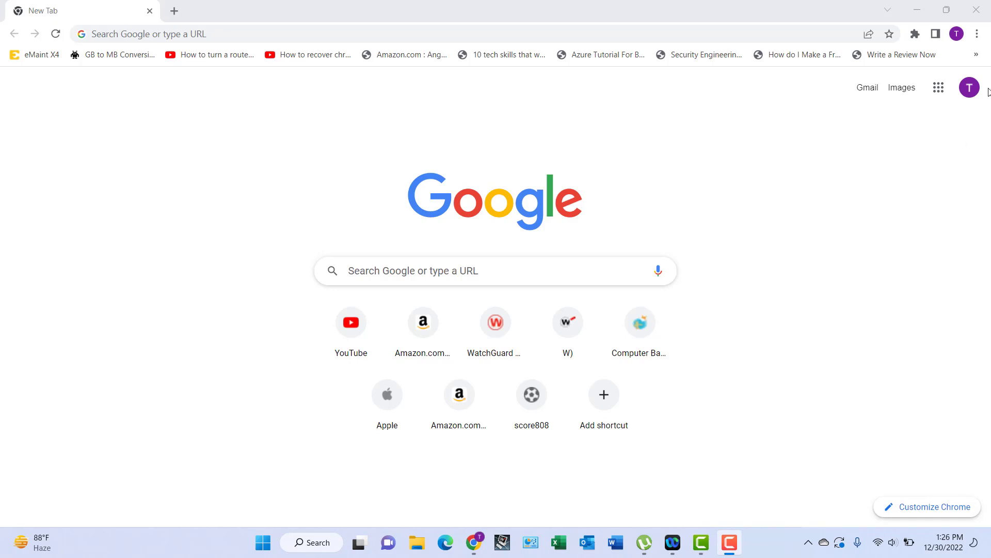
mouse_move(794, 185)
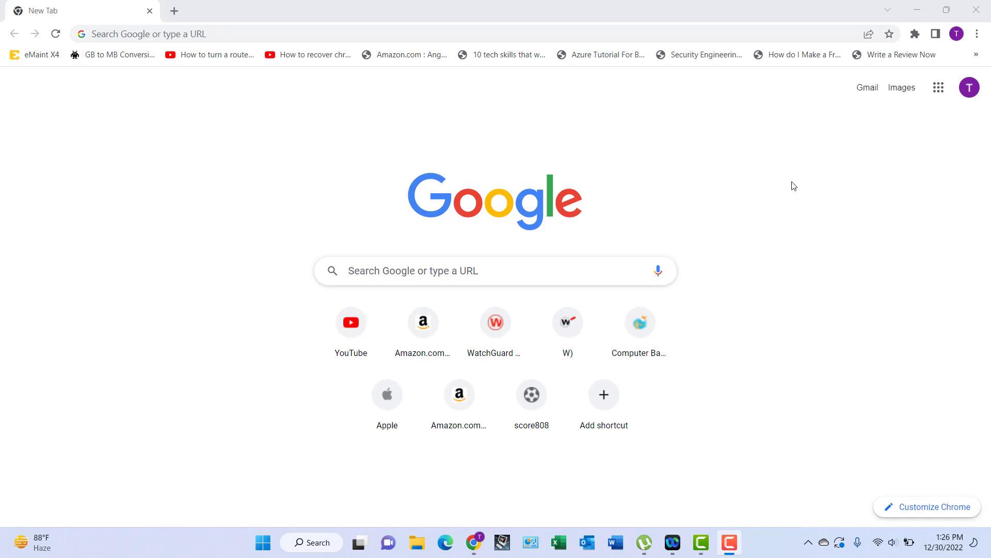
mouse_move(956, 34)
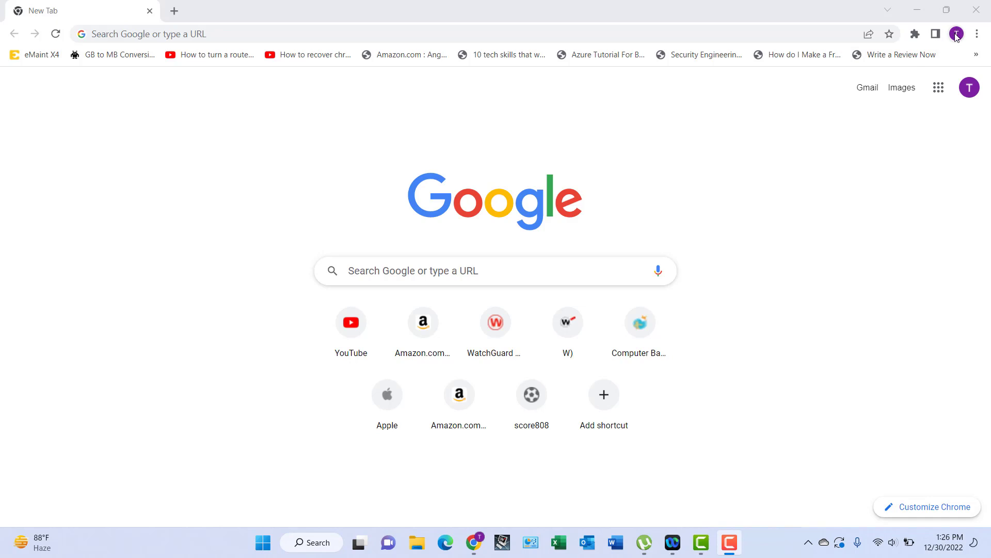
- Go to saved passwords through the Passwords key icon in the profile menu
left_click(956, 34)
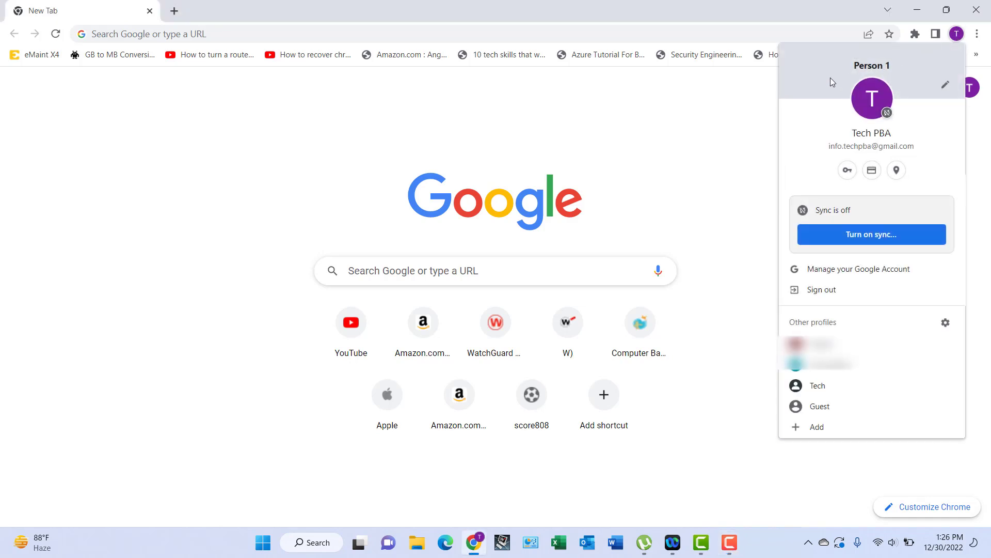
mouse_move(847, 170)
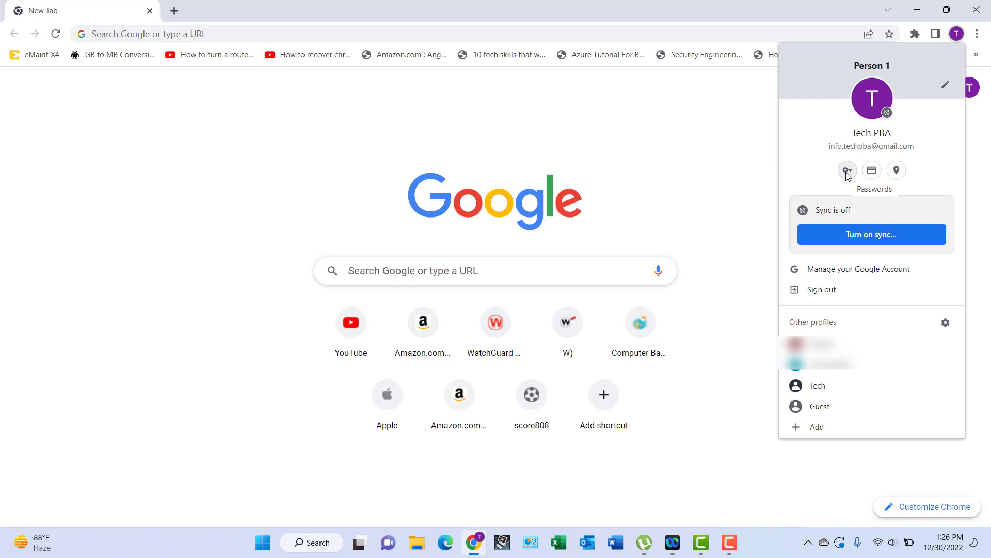
left_click(848, 170)
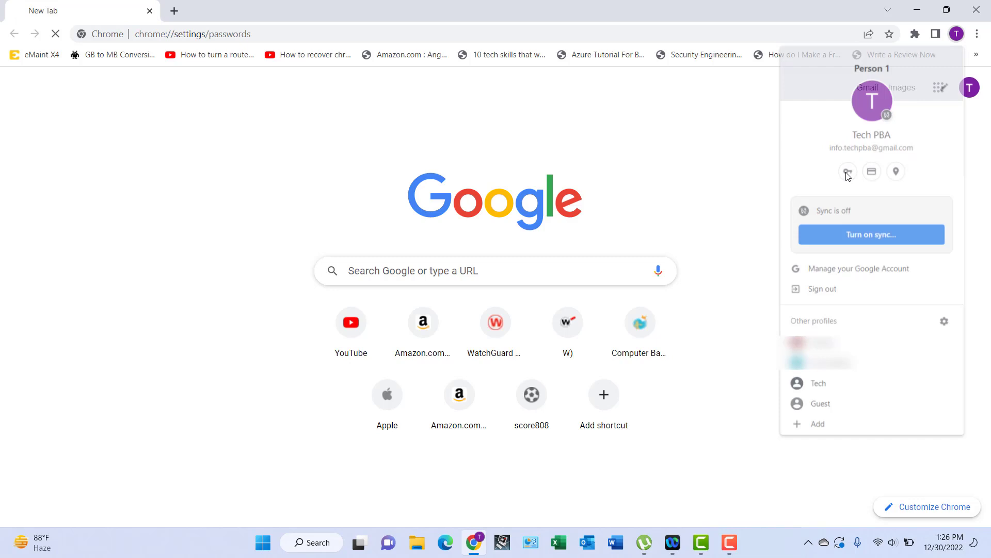
- Review the amazon.com, signin.ebay.com and login.microsoft.com logins and the Never Saved list
left_click(848, 172)
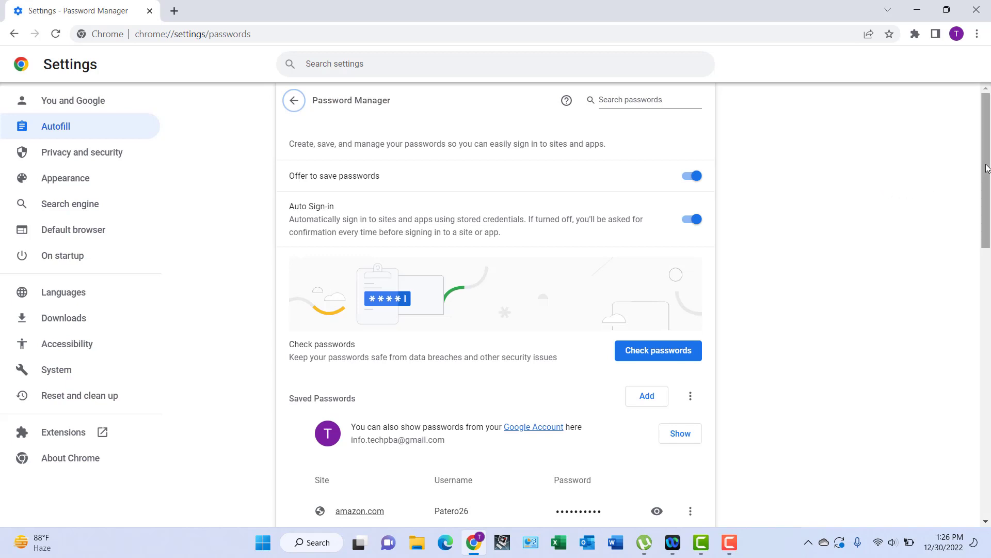
mouse_move(544, 422)
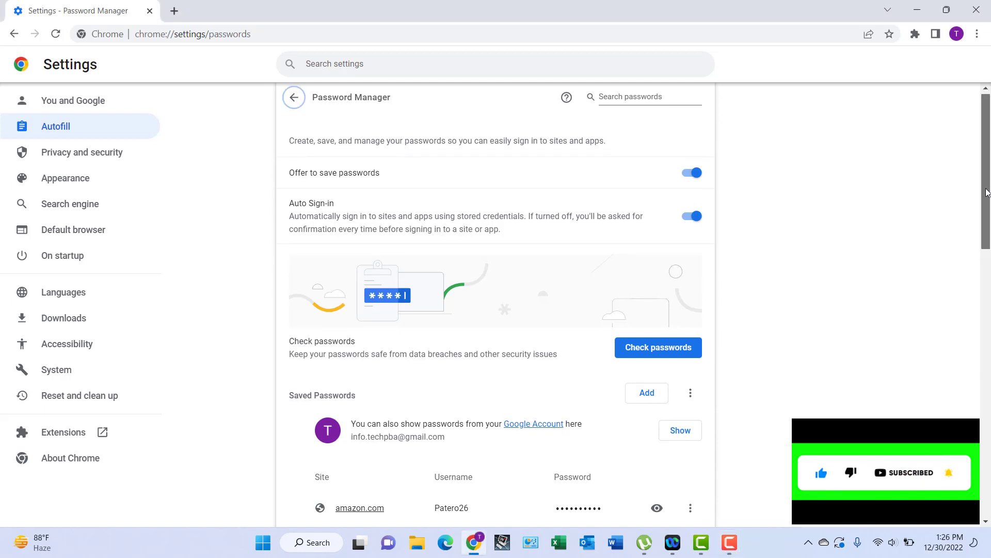
scroll("down", 3)
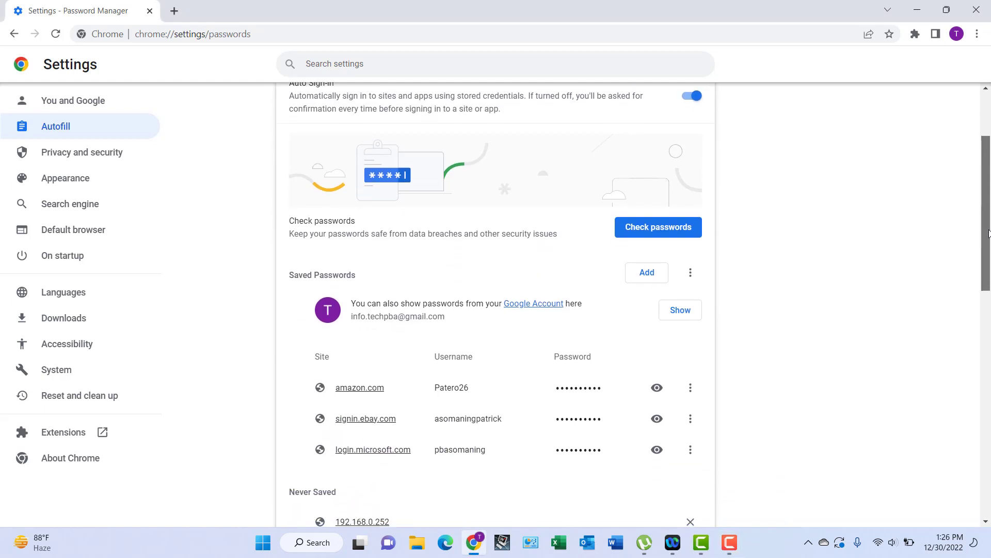
scroll("down", 3)
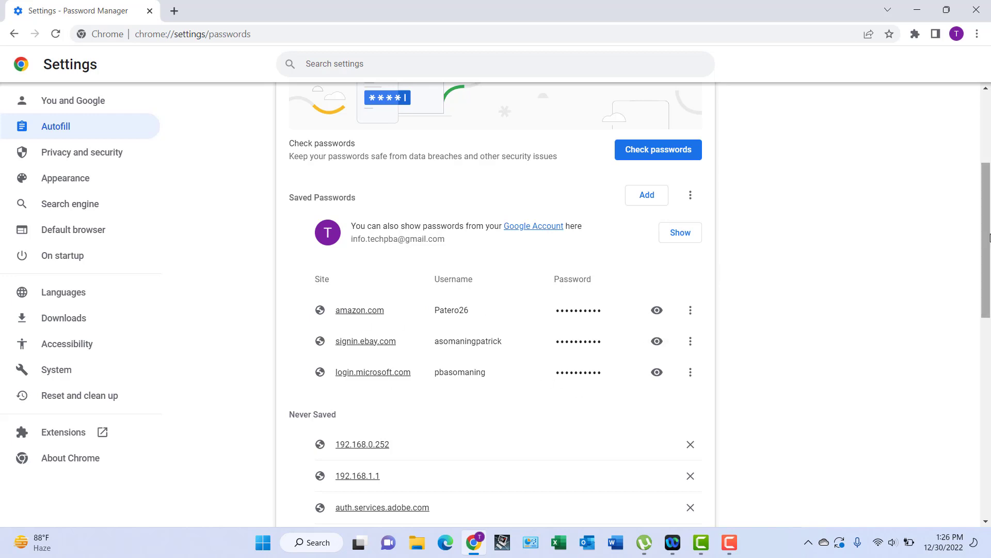
scroll("down", 3)
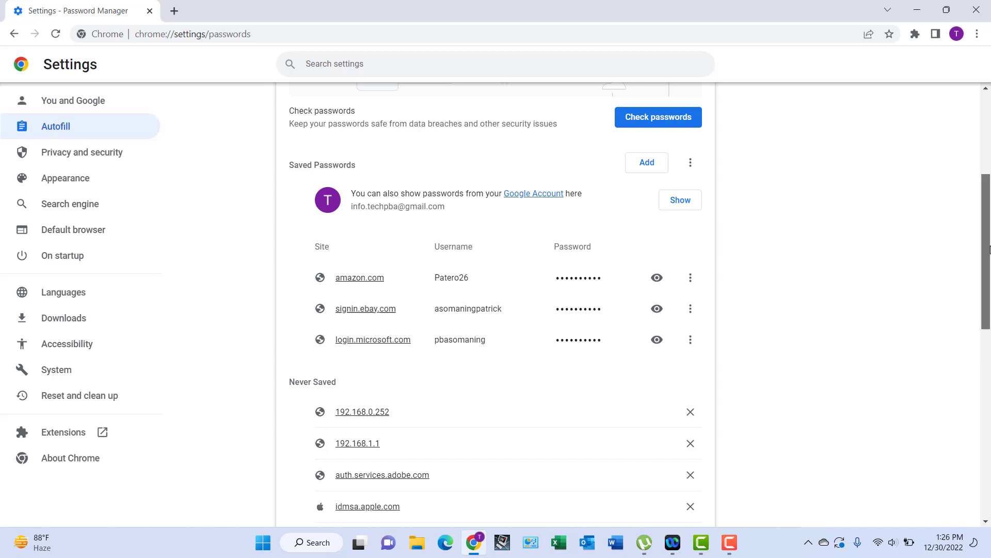
scroll("down", 3)
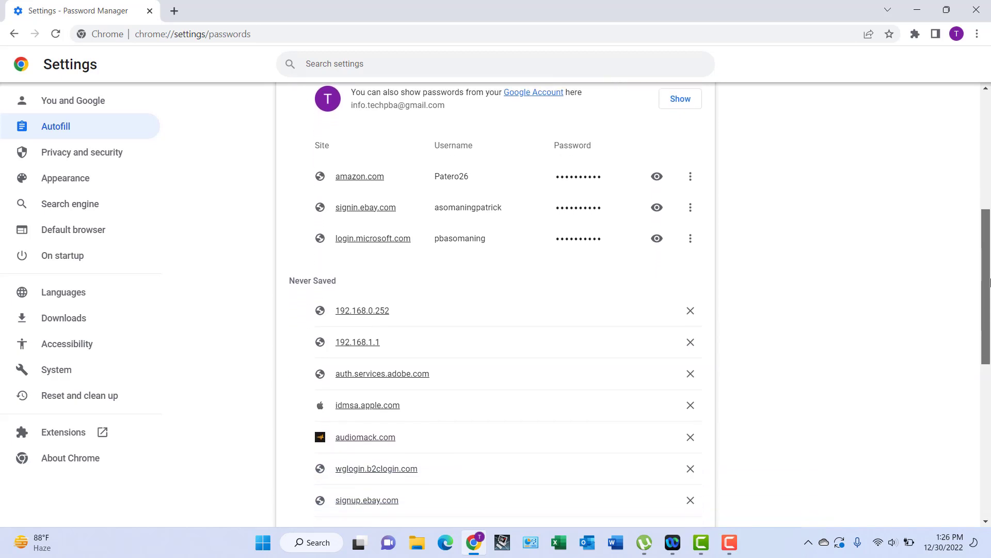
scroll("down", 3)
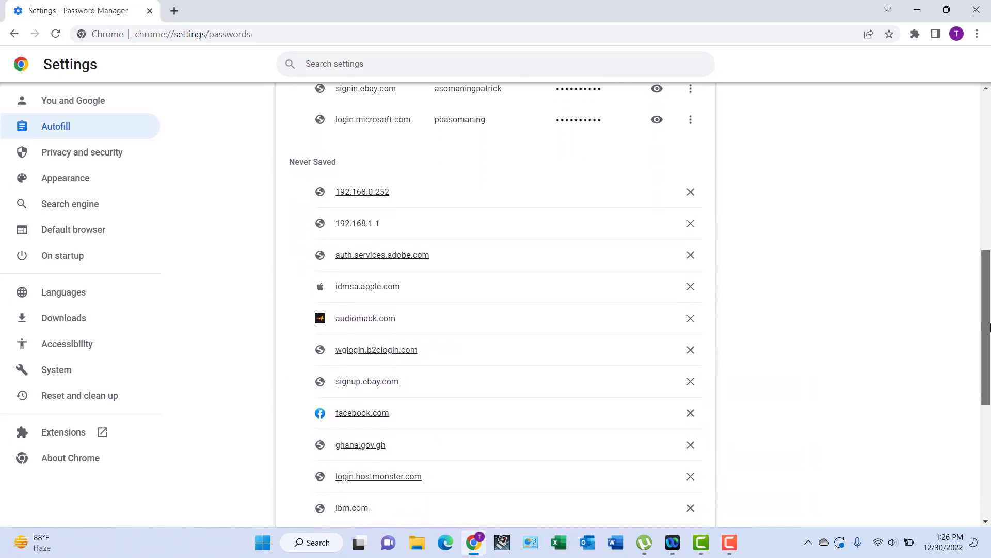
scroll("down", 3)
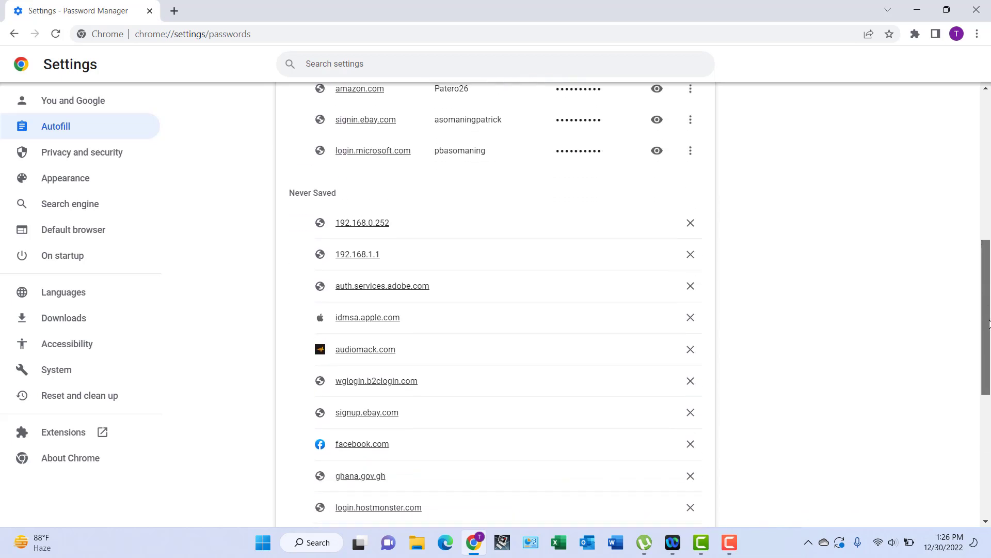
scroll("down", 3)
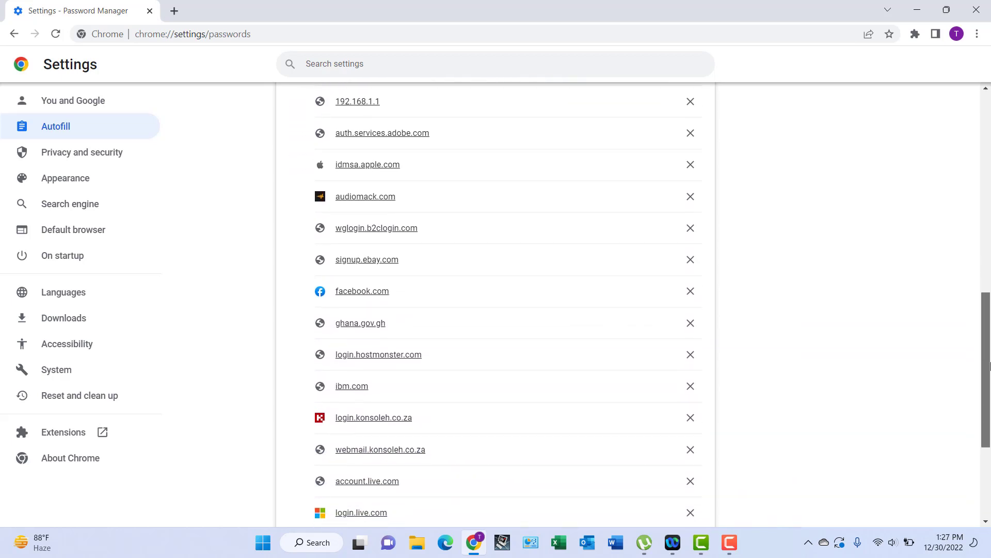
scroll("down", 3)
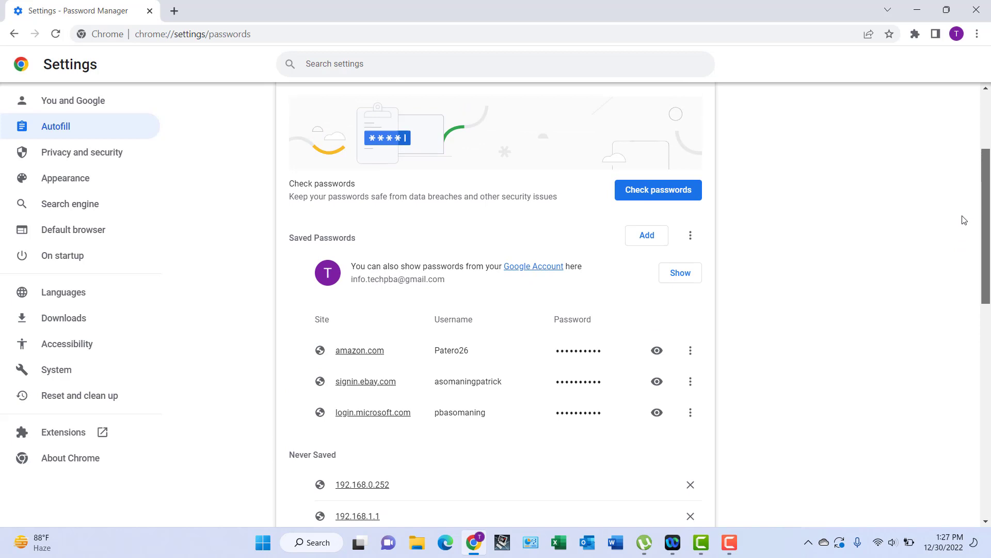
scroll("up", 3)
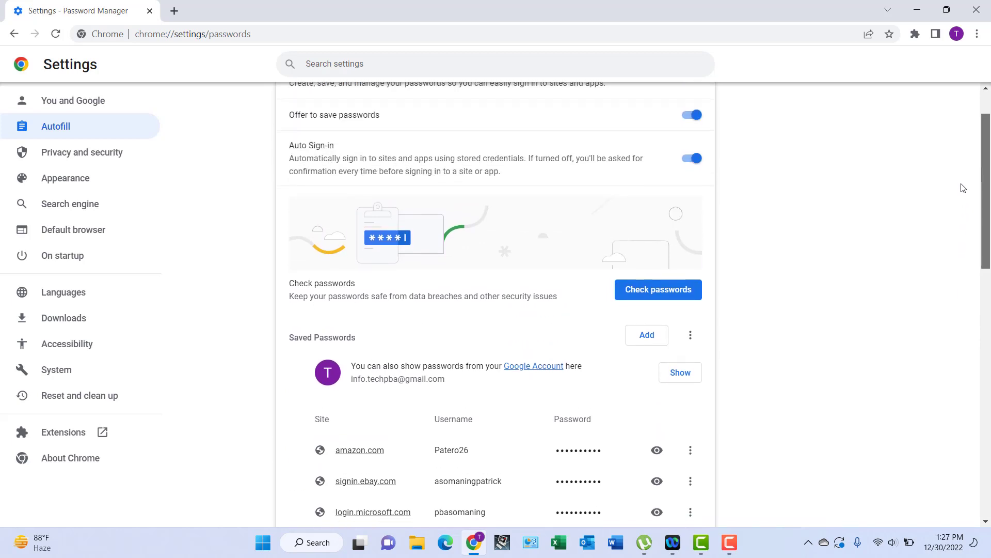
scroll("down", 3)
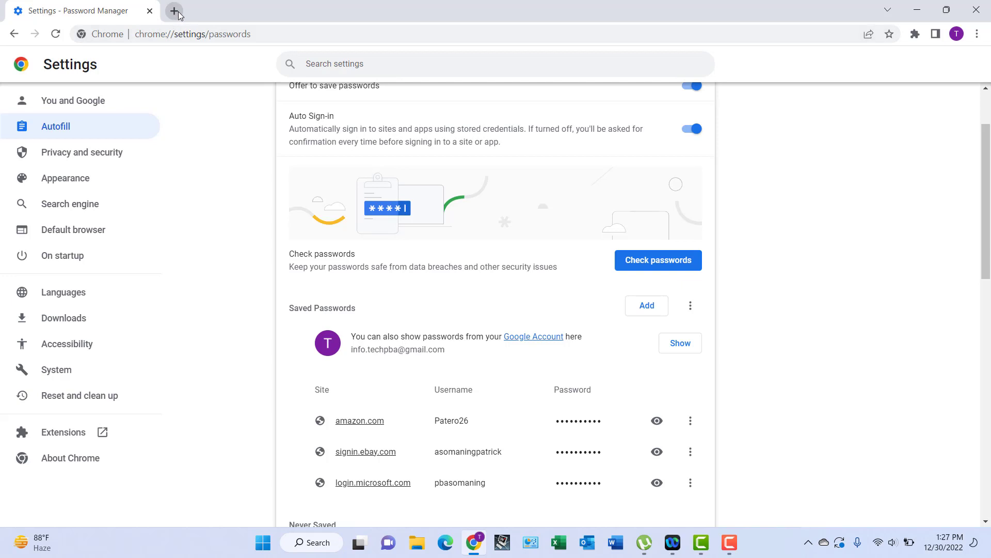
mouse_move(201, 5)
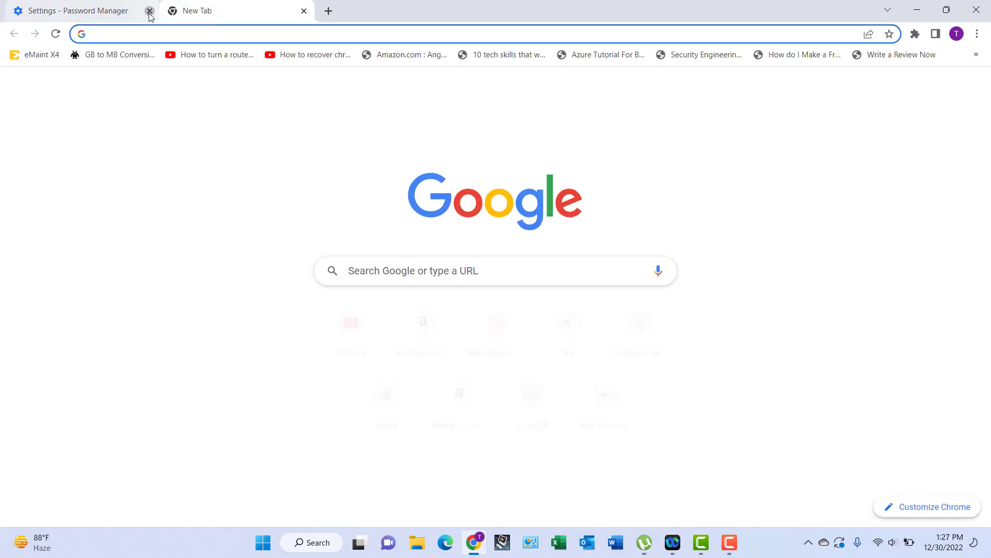
- Close the Settings - Password Manager tab and reopen the profile panel
left_click(149, 11)
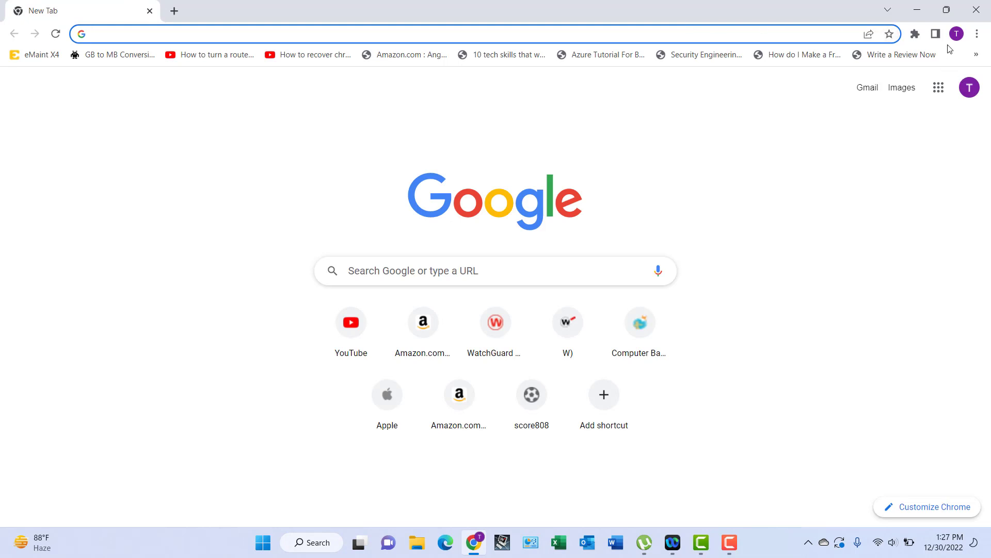
left_click(955, 33)
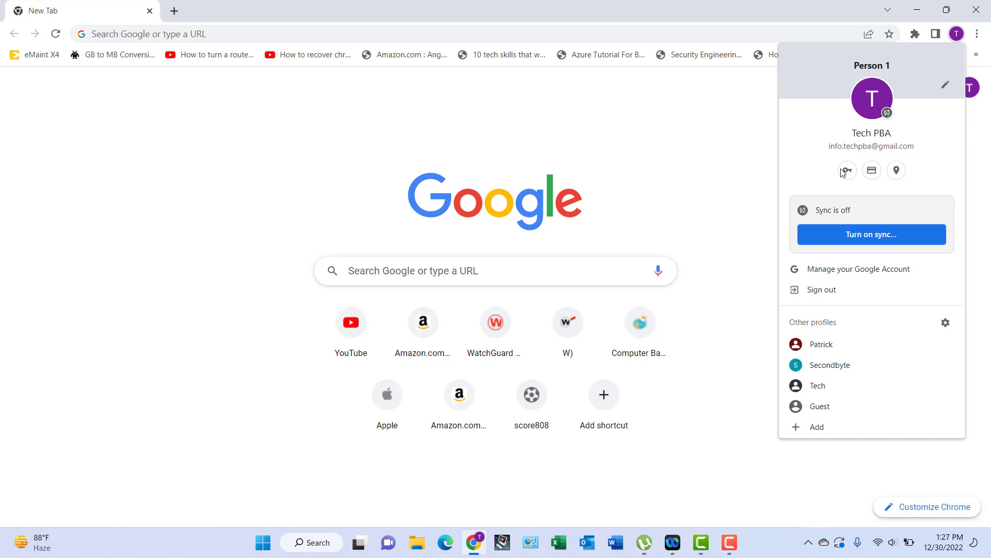
mouse_move(846, 170)
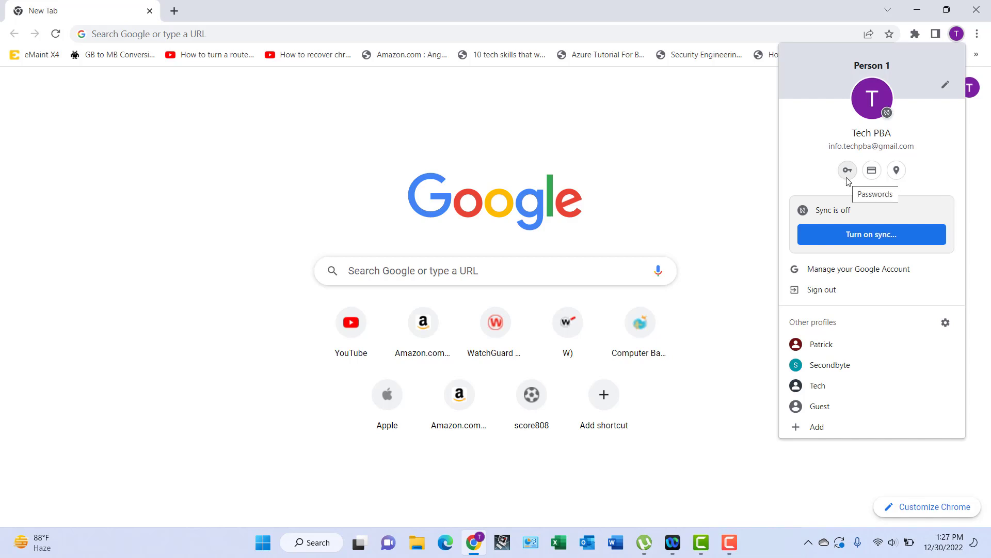
mouse_move(662, 124)
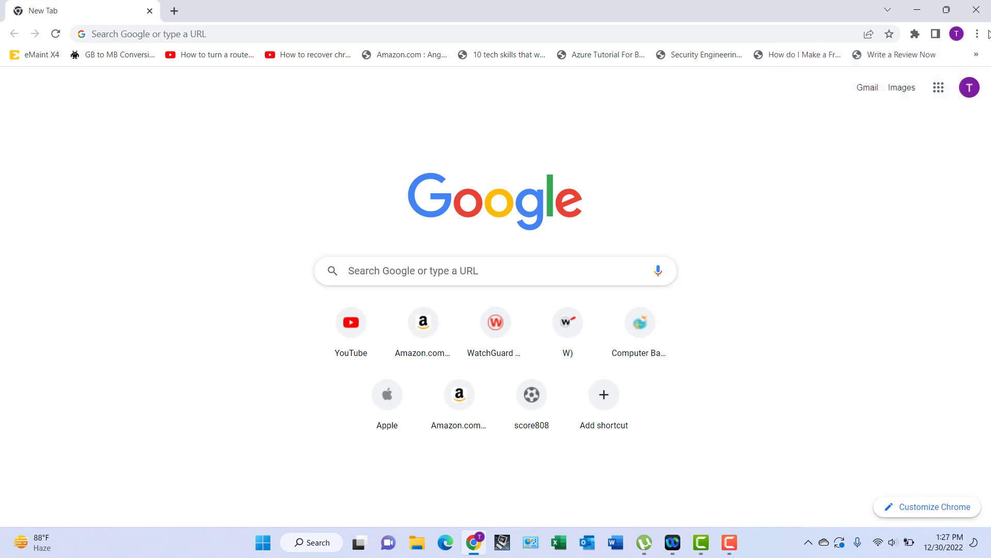
- Reach the Password Manager through Settings and the Autofill section
left_click(979, 33)
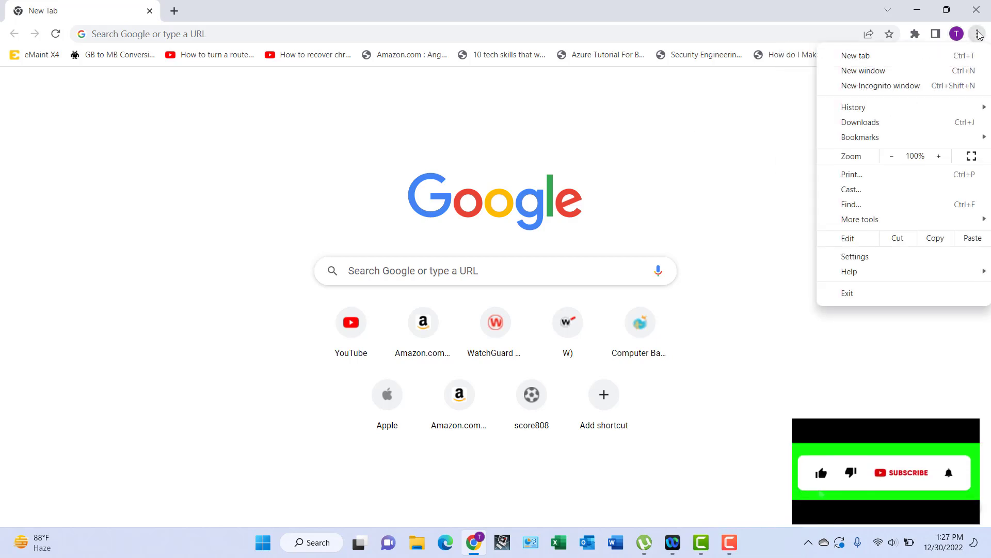
mouse_move(854, 256)
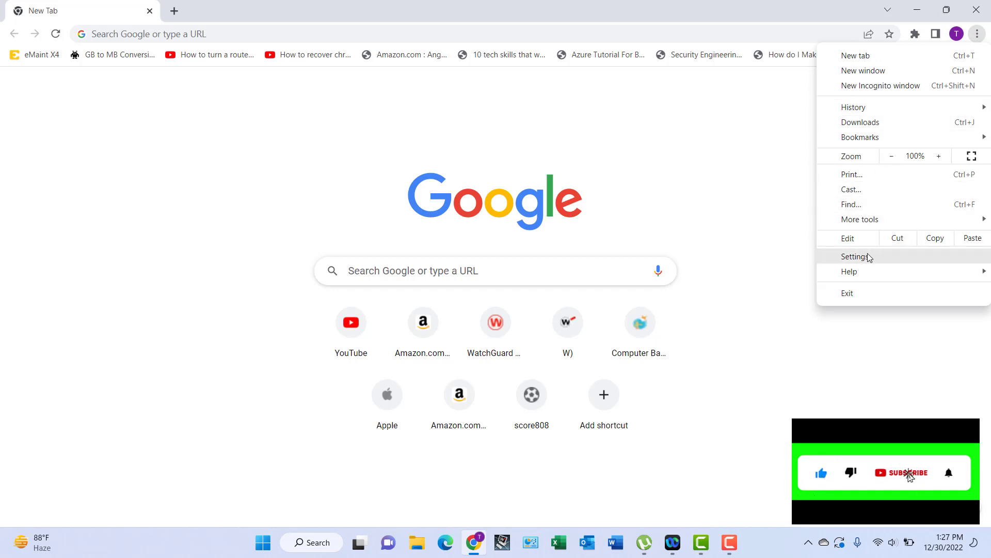
left_click(855, 256)
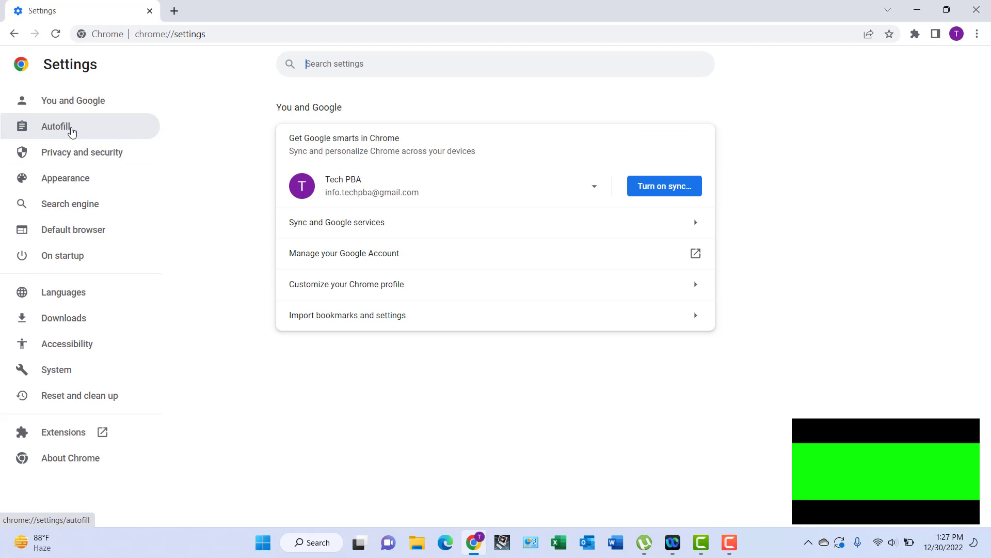
left_click(56, 126)
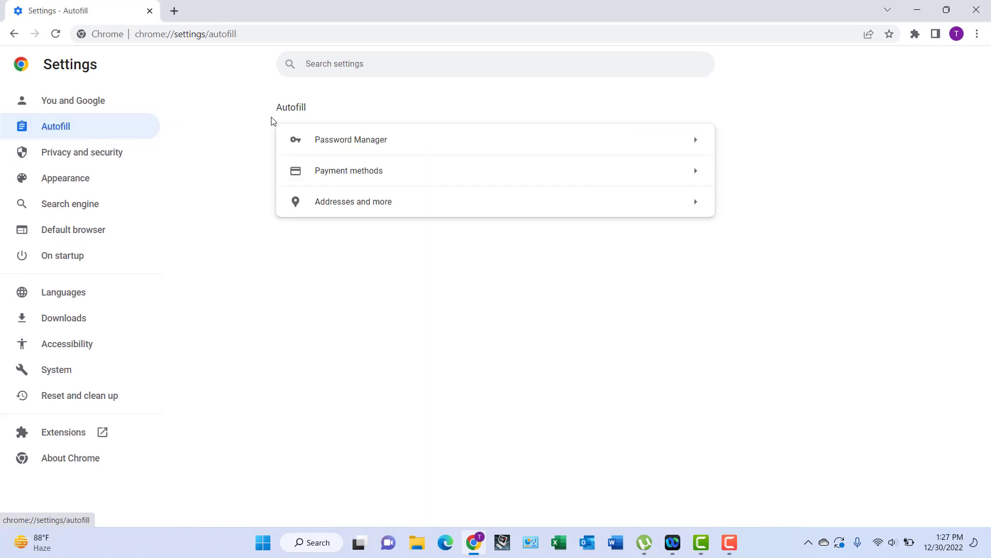
left_click(350, 140)
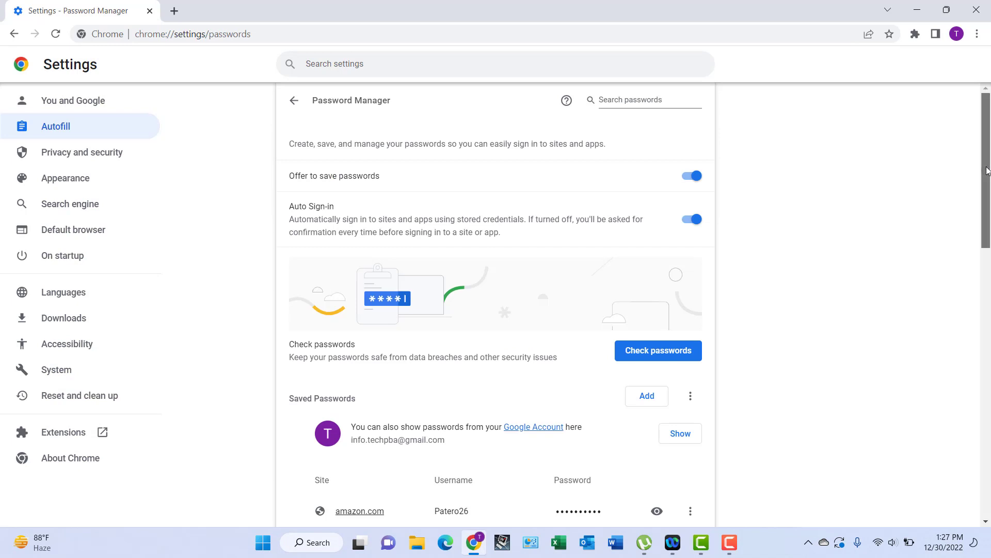
scroll("down", 3)
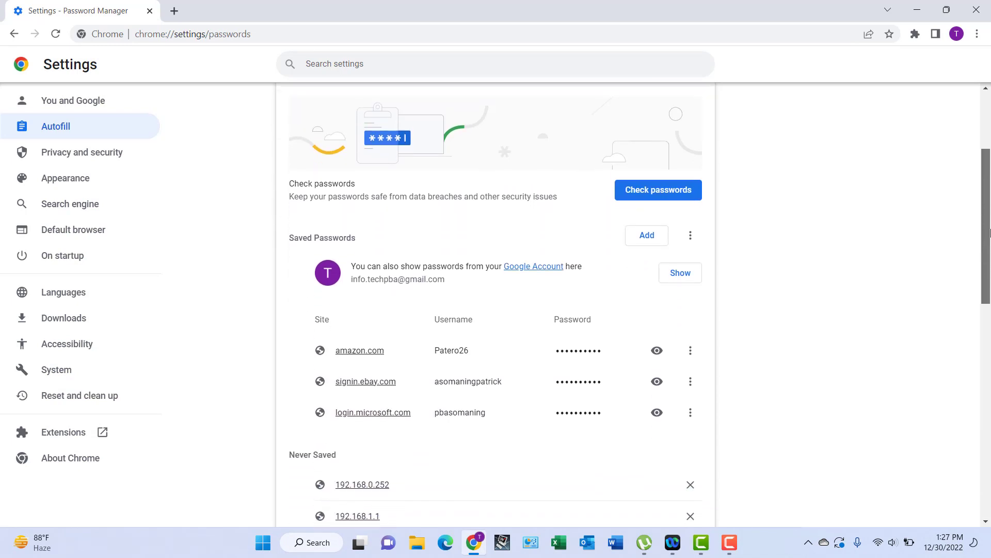
scroll("down", 3)
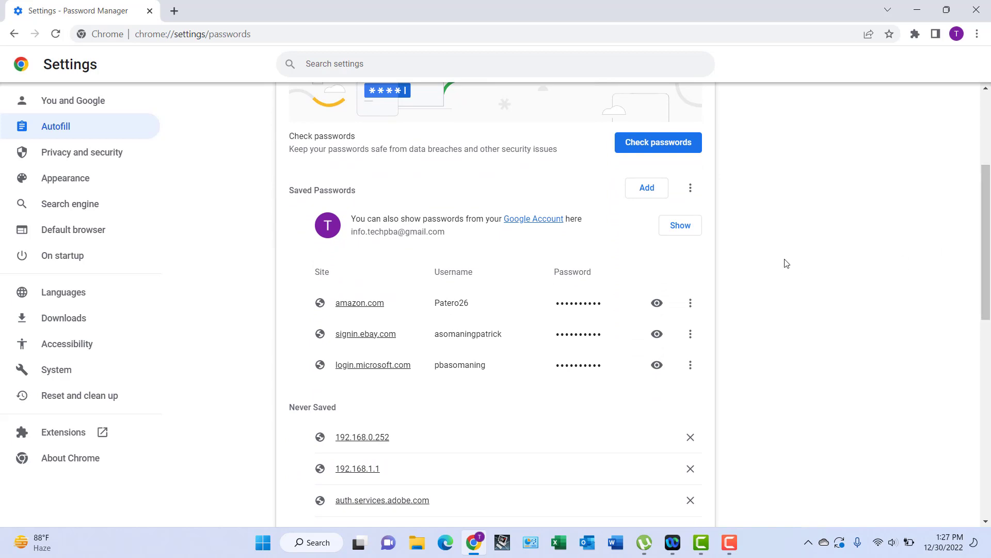
mouse_move(657, 303)
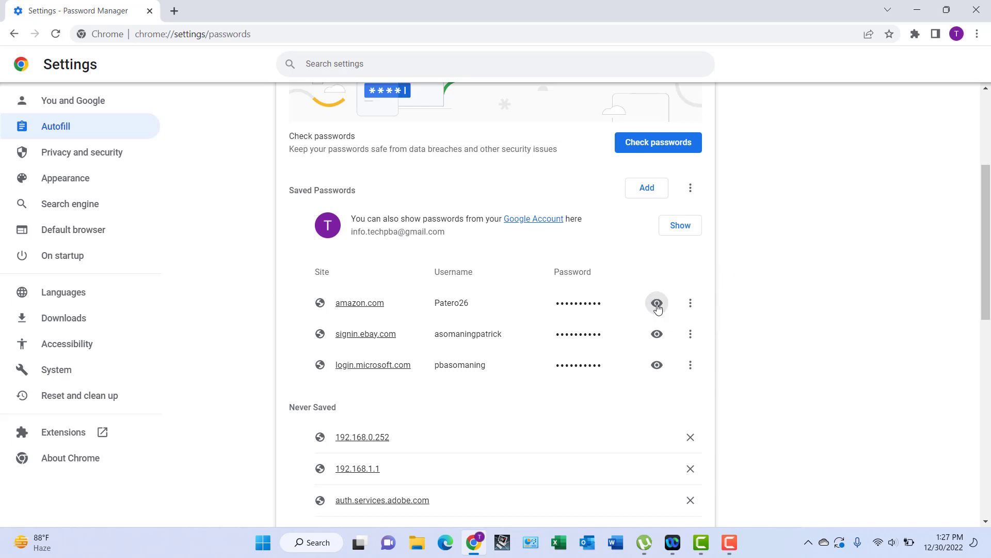
- Show the amazon.com password in plain text after confirming the Windows PIN
left_click(657, 303)
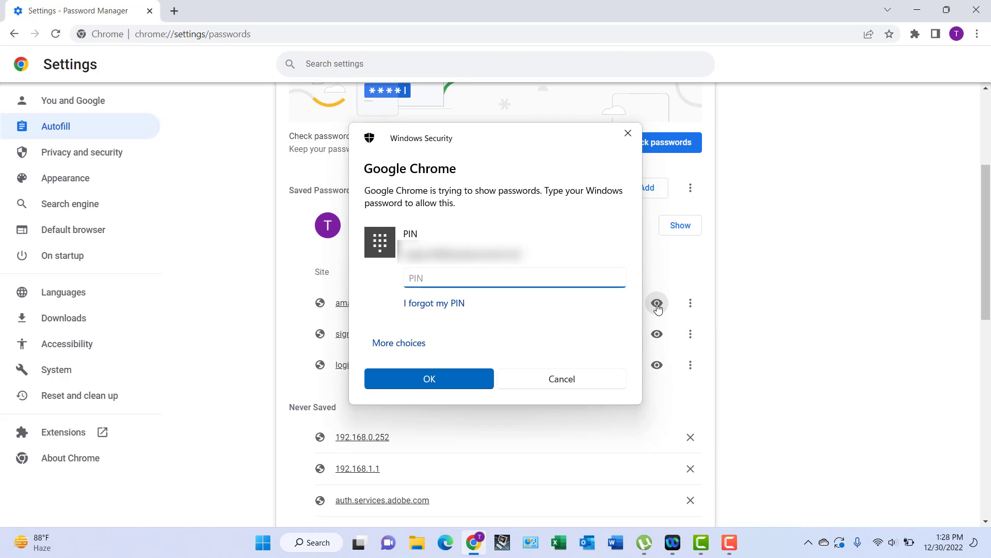
left_click(514, 278)
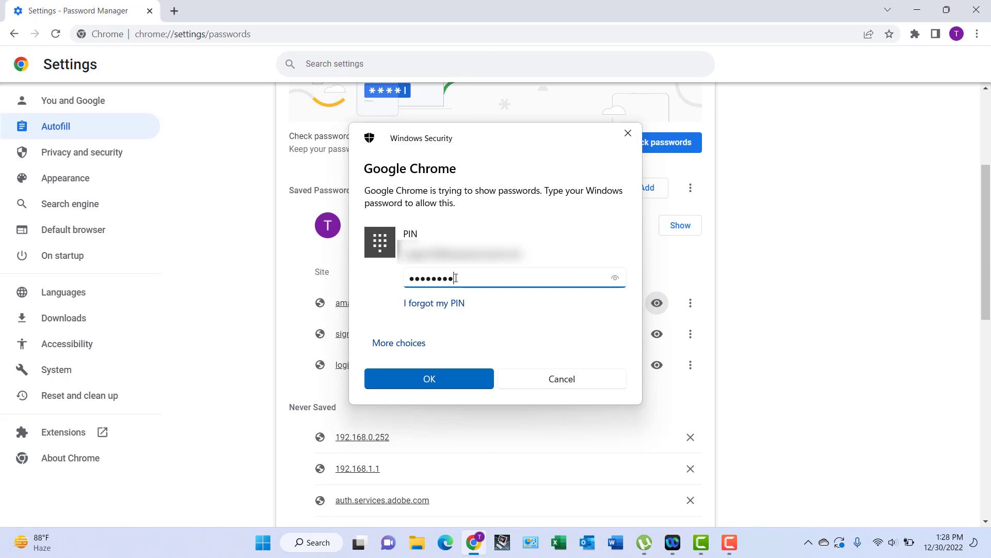
left_click(428, 378)
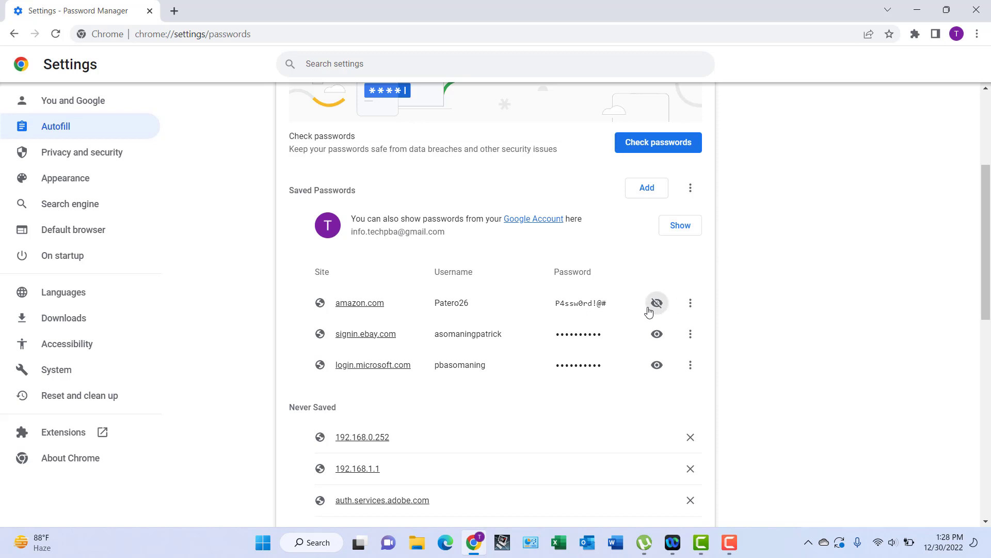
- Hide the amazon.com password and show its copy, edit and remove options
left_click(656, 302)
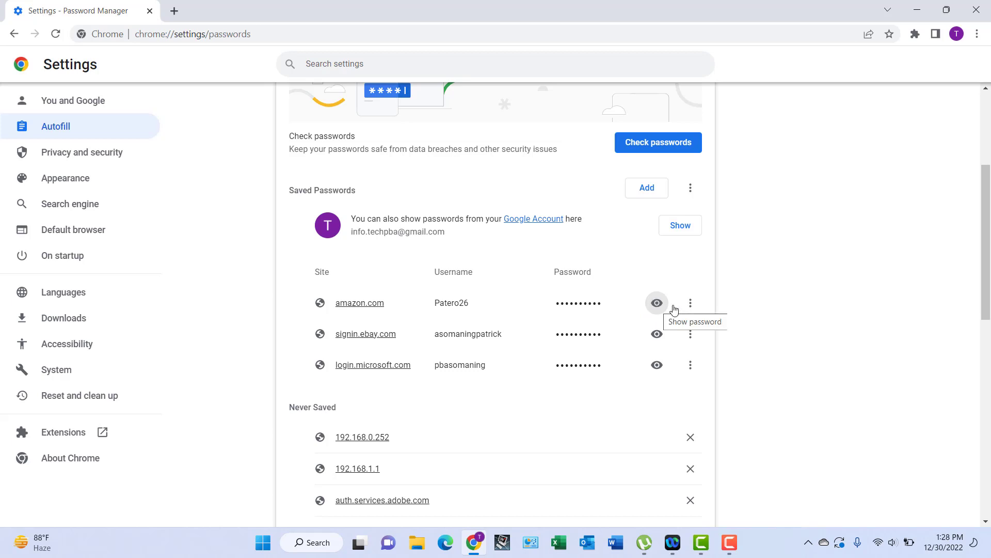
left_click(690, 303)
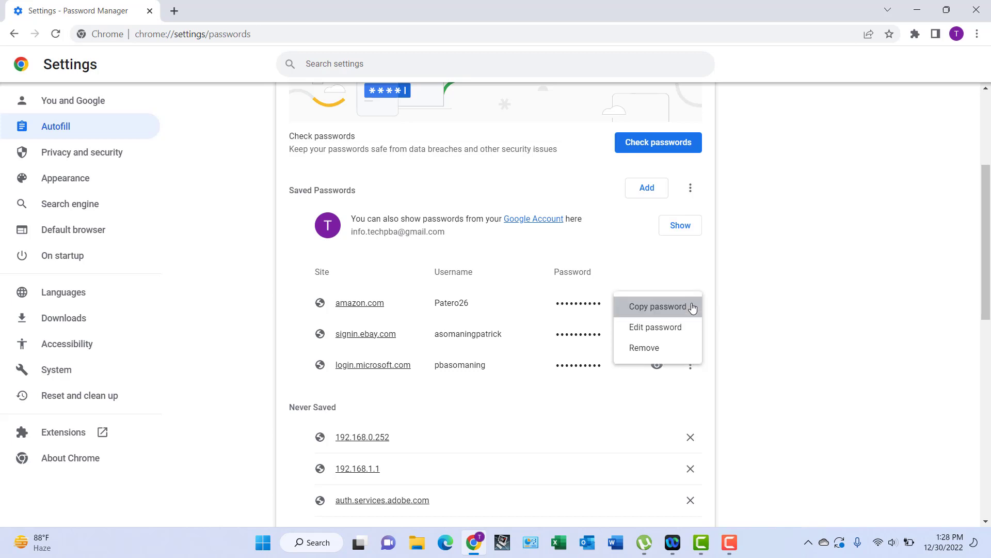
mouse_move(655, 326)
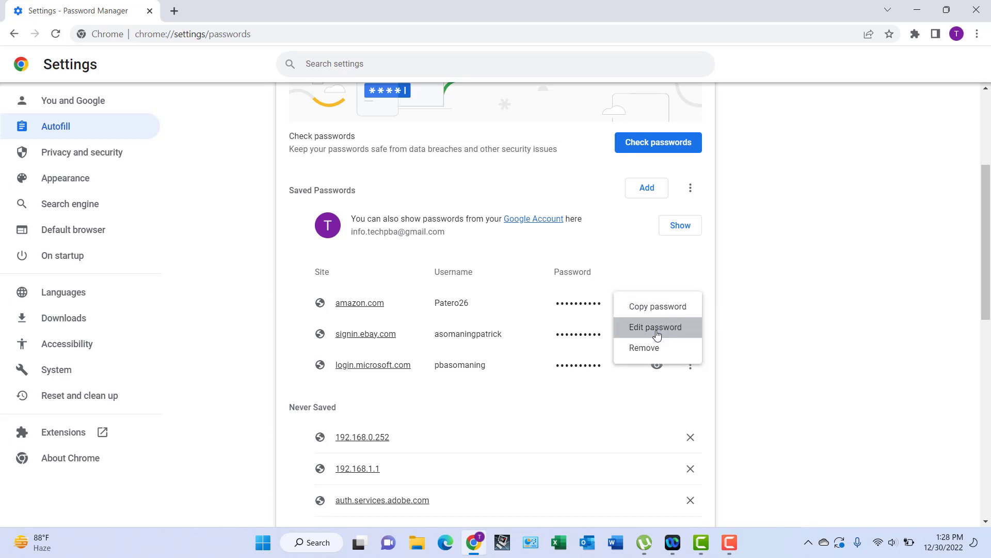
mouse_move(657, 306)
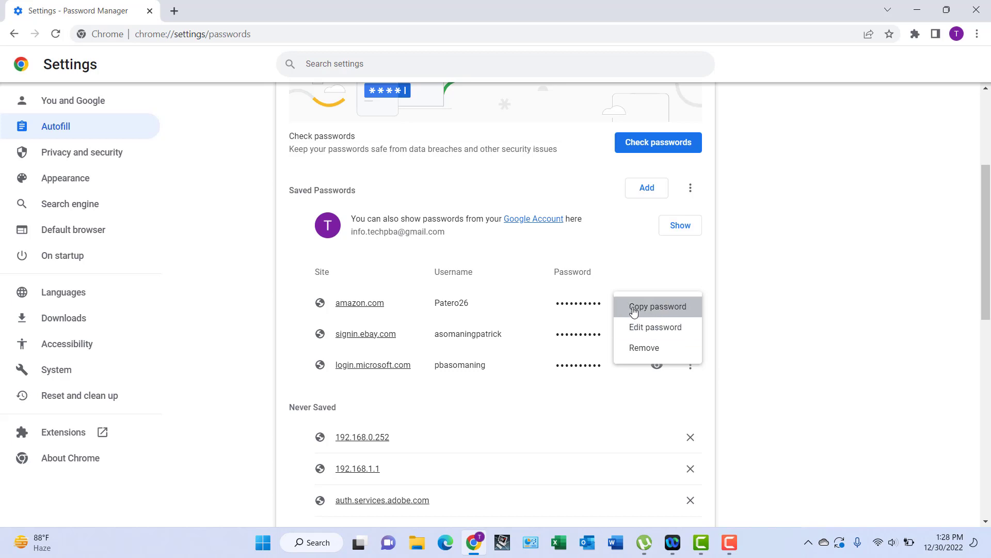
mouse_move(644, 347)
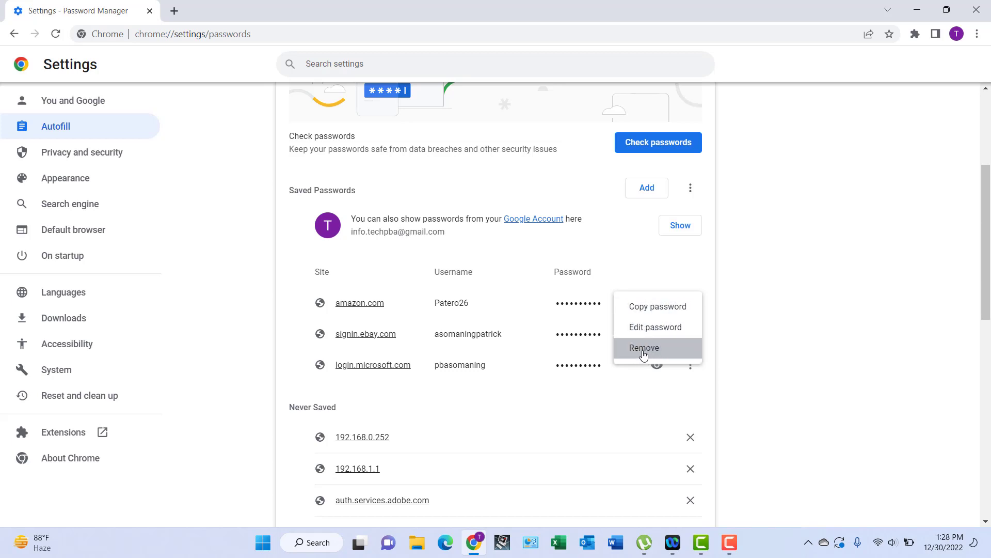
mouse_move(654, 327)
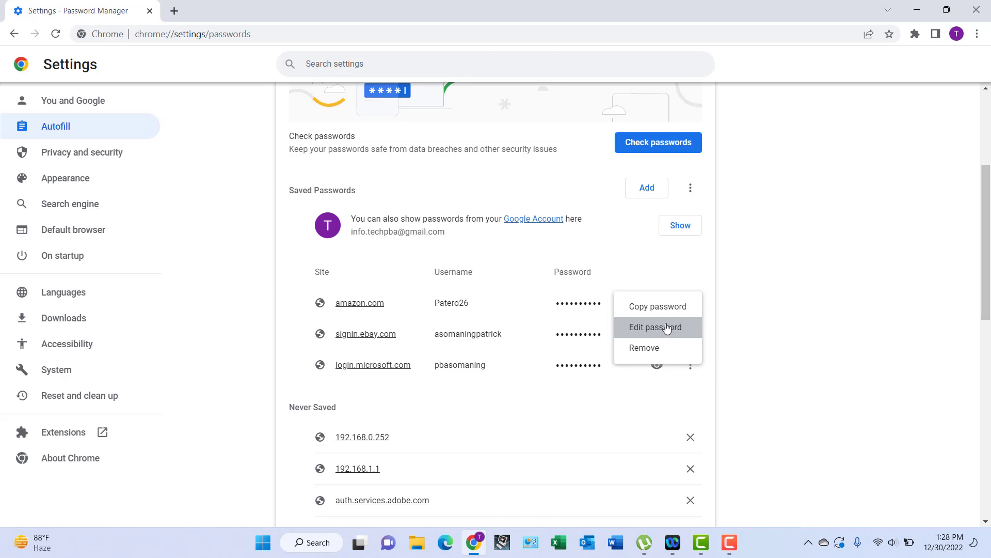
left_click(655, 327)
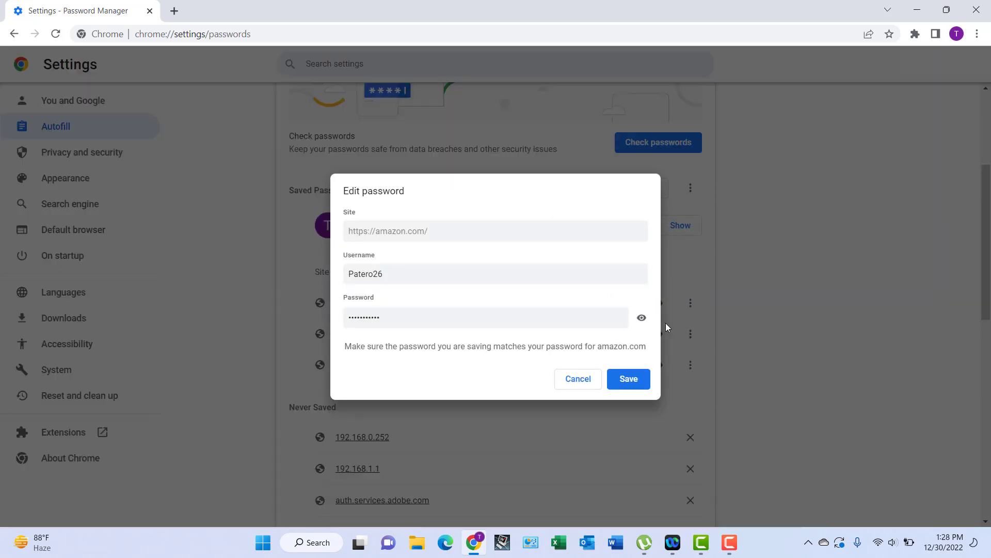
mouse_move(634, 301)
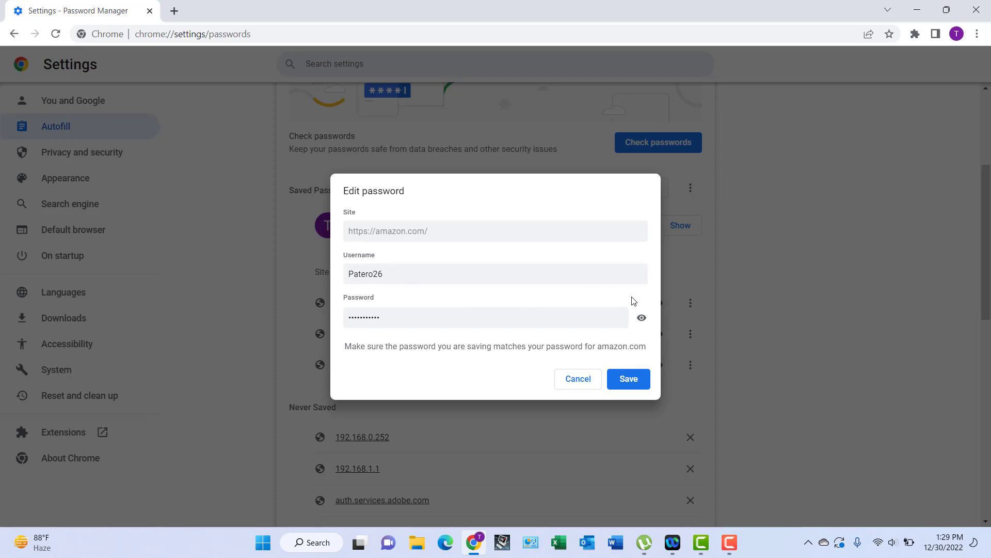
left_click(641, 317)
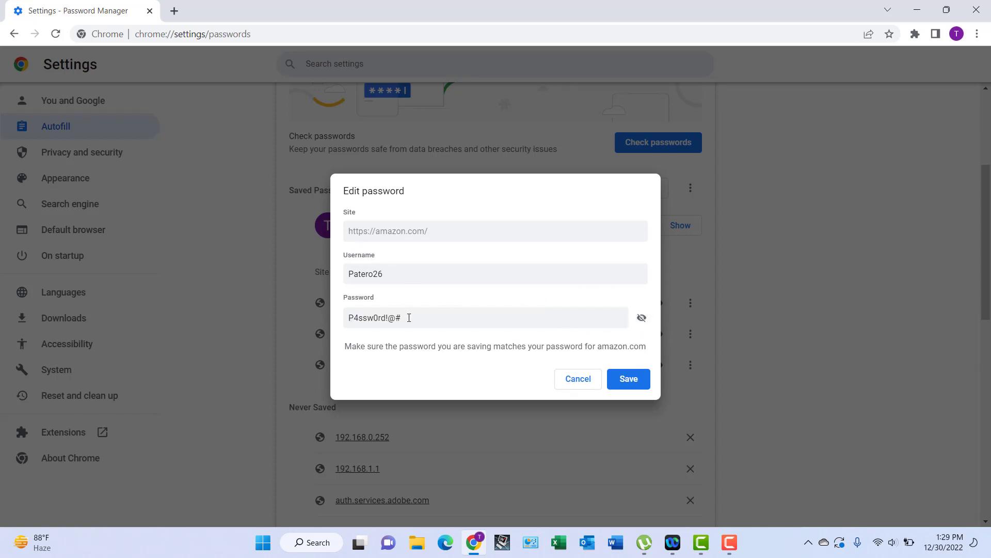
left_click(485, 318)
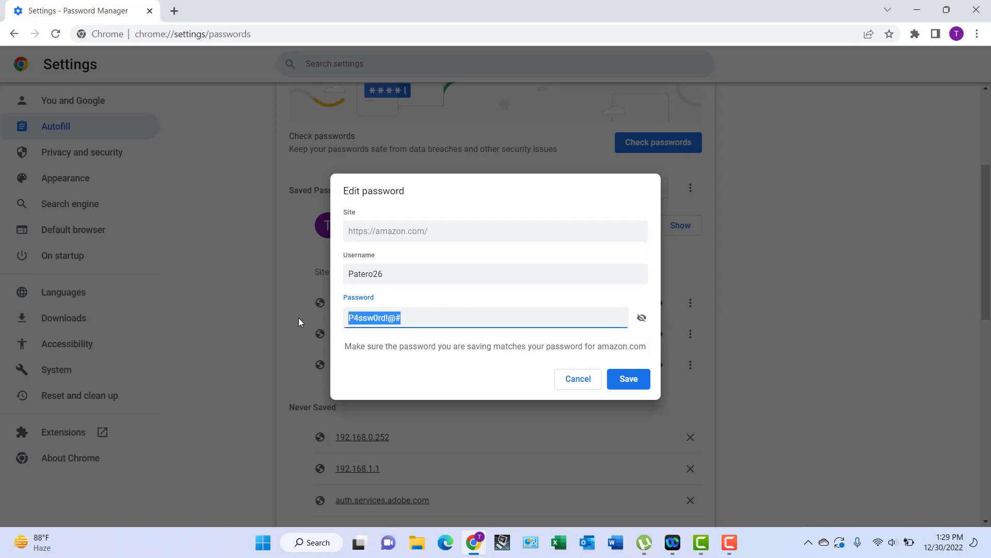
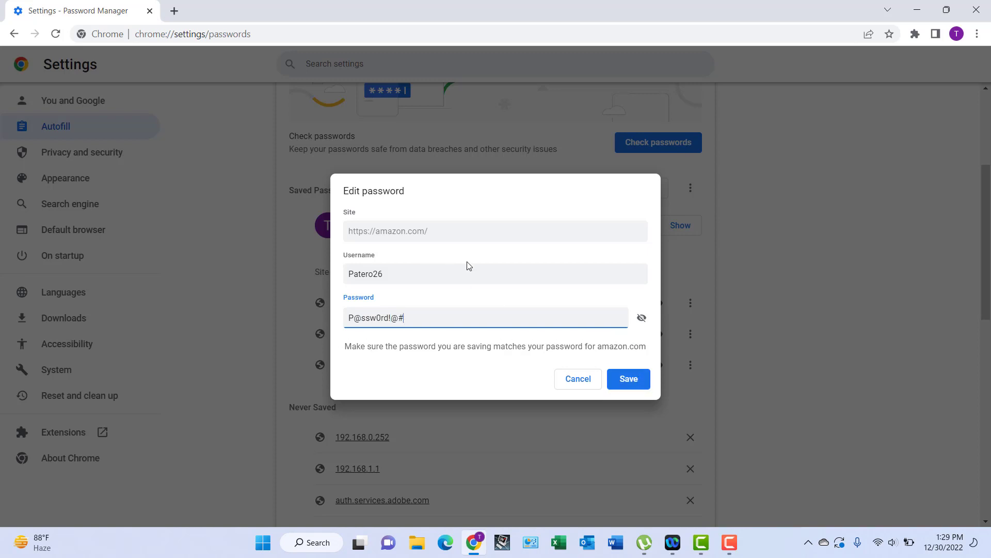
left_click(400, 273)
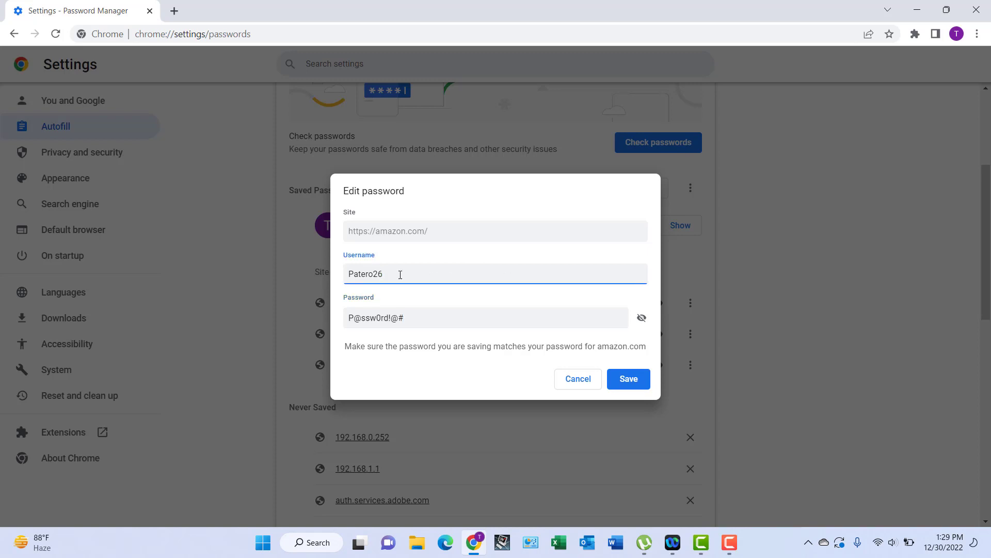
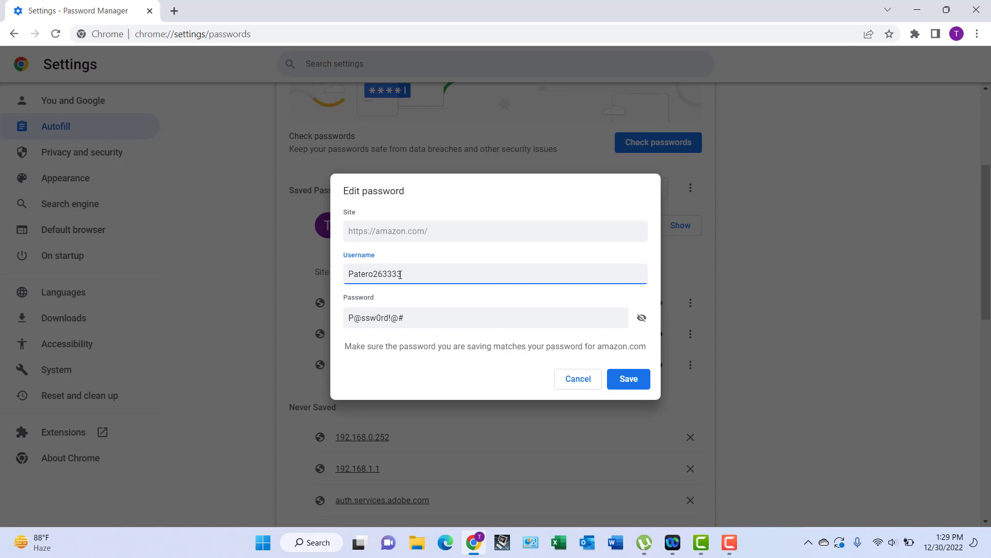
key("Backspace")
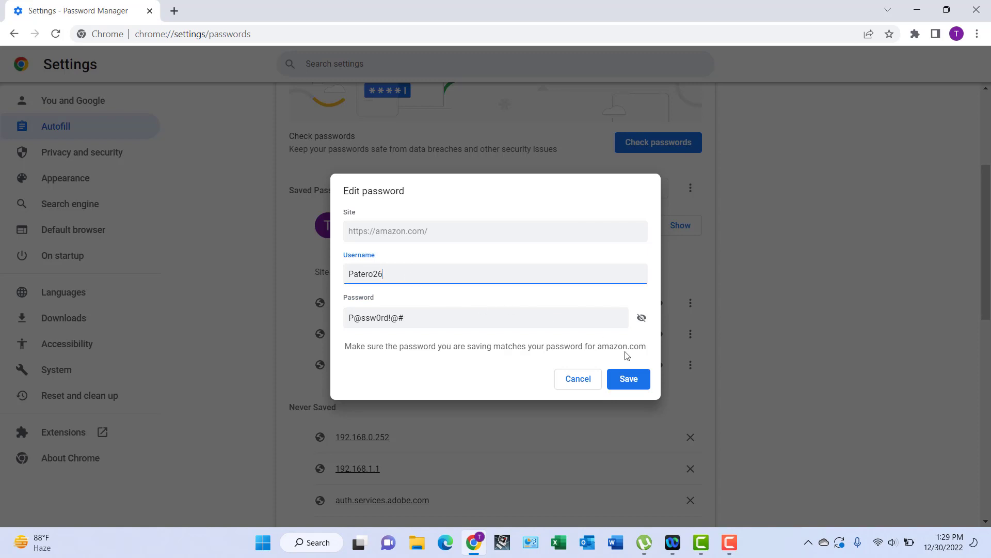
left_click(628, 379)
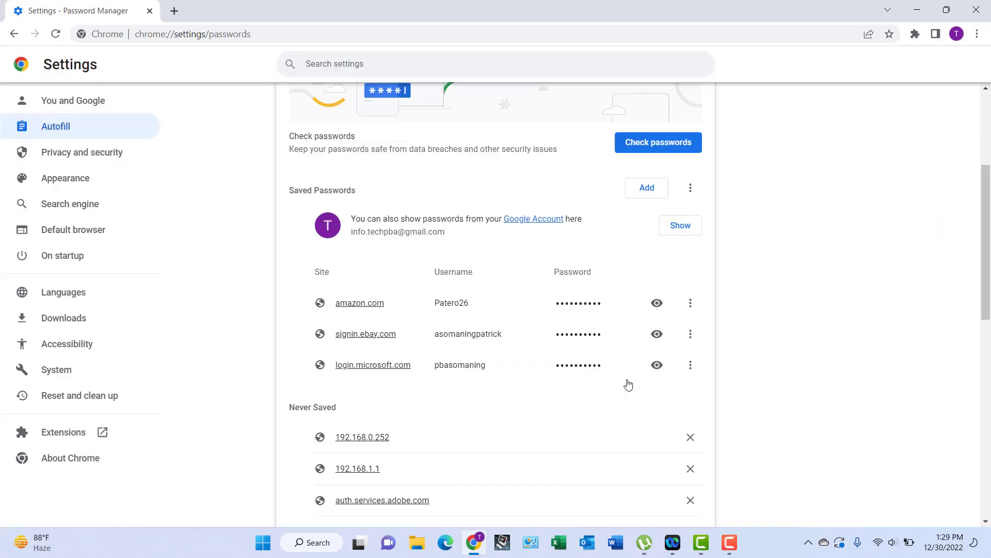
mouse_move(537, 330)
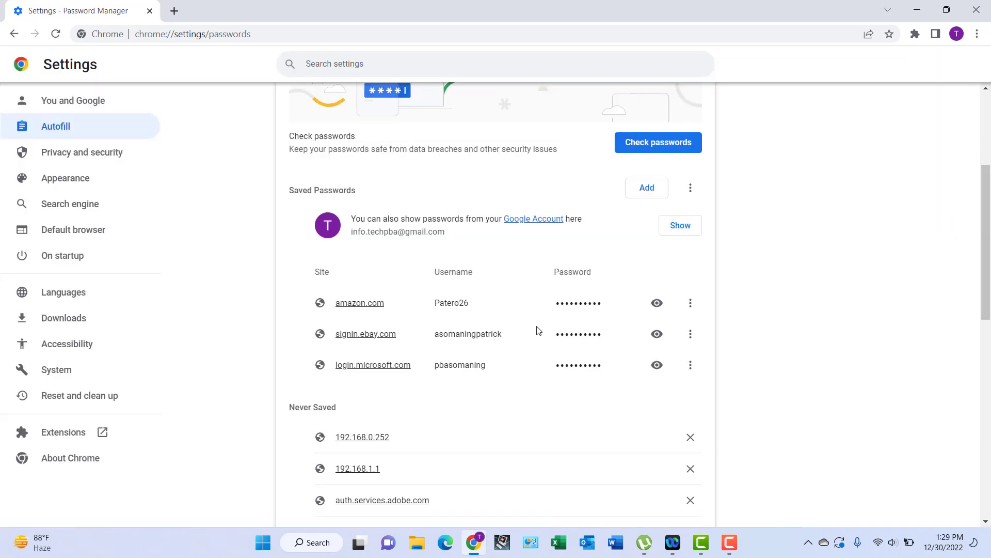
mouse_move(656, 266)
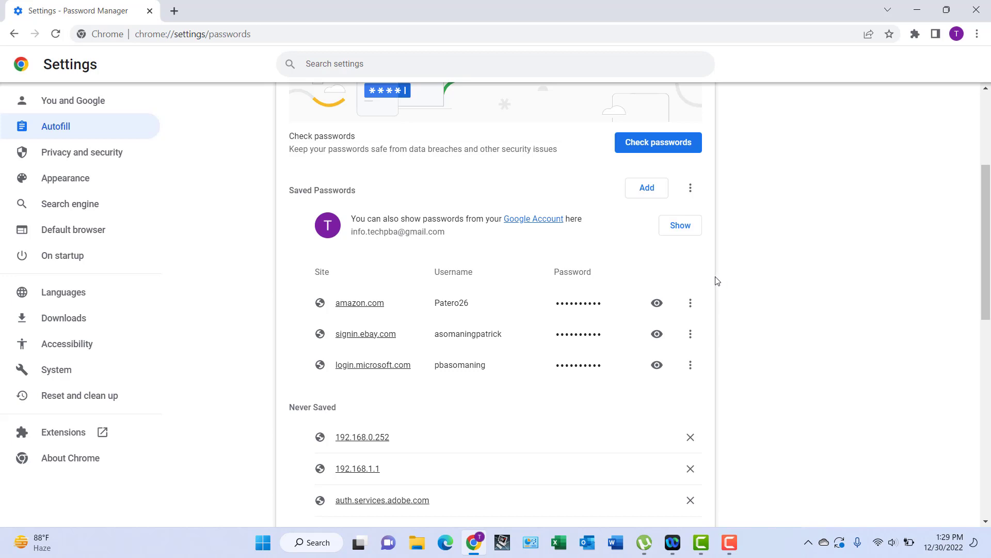
mouse_move(659, 316)
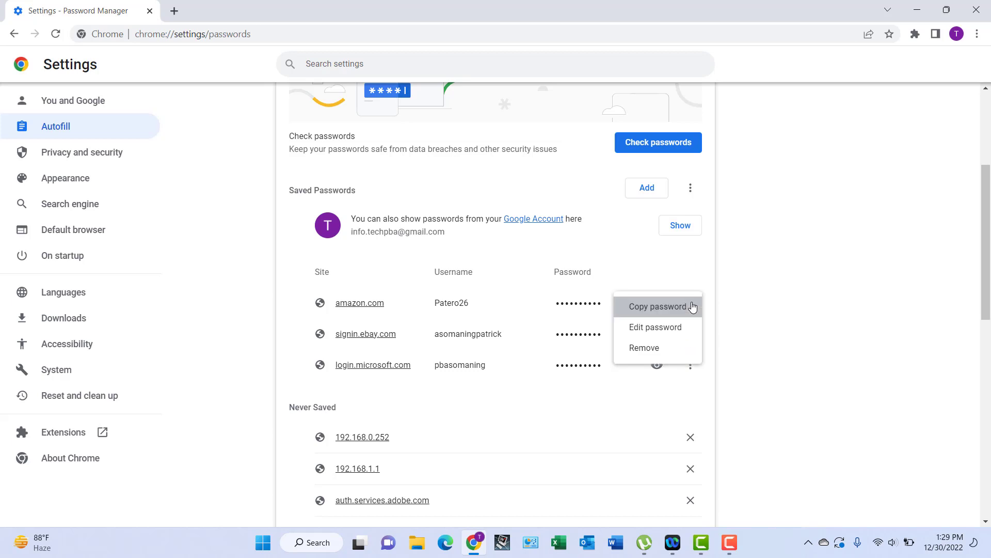
mouse_move(749, 308)
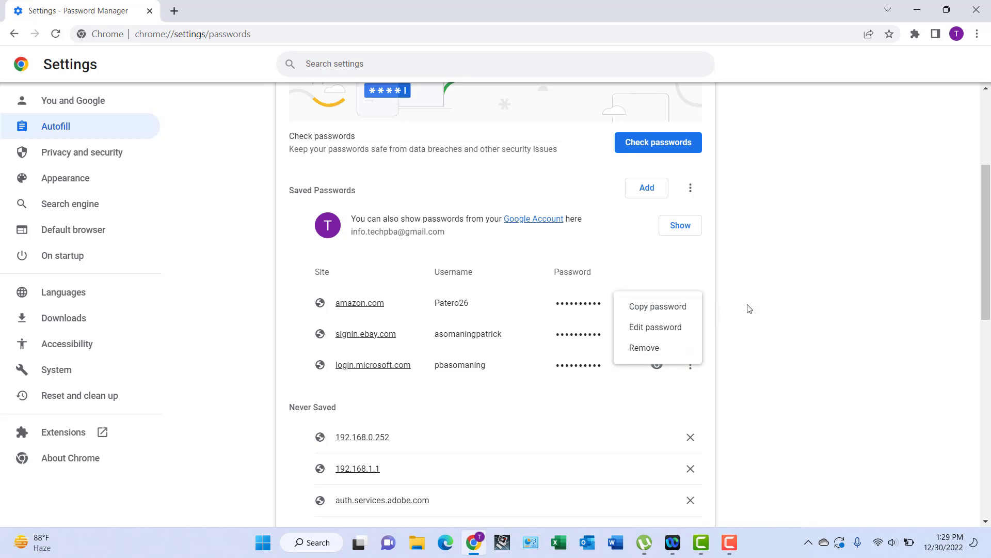
mouse_move(688, 309)
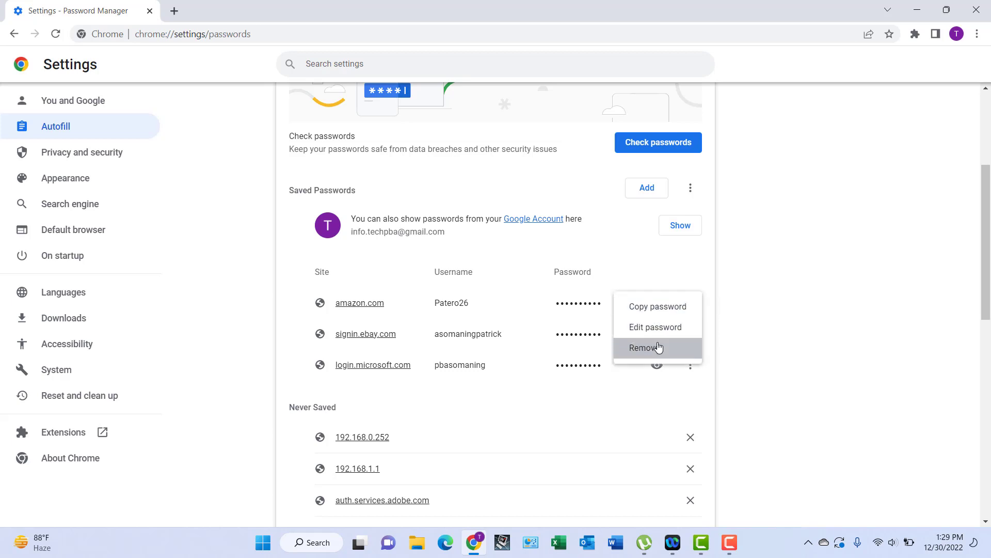
- Remove the amazon.com and eBay passwords, then bring up the microsoft.com entry's menu
left_click(642, 347)
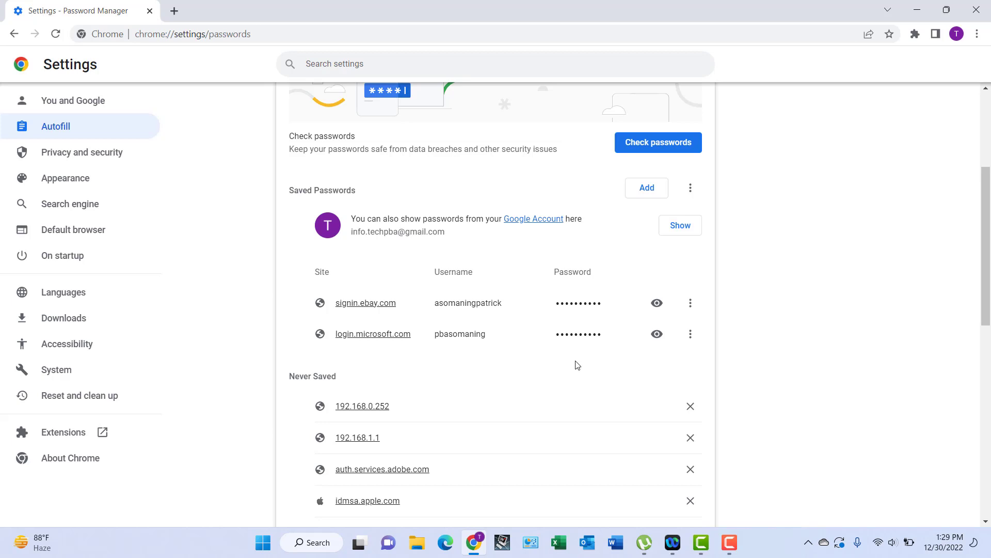
left_click(690, 303)
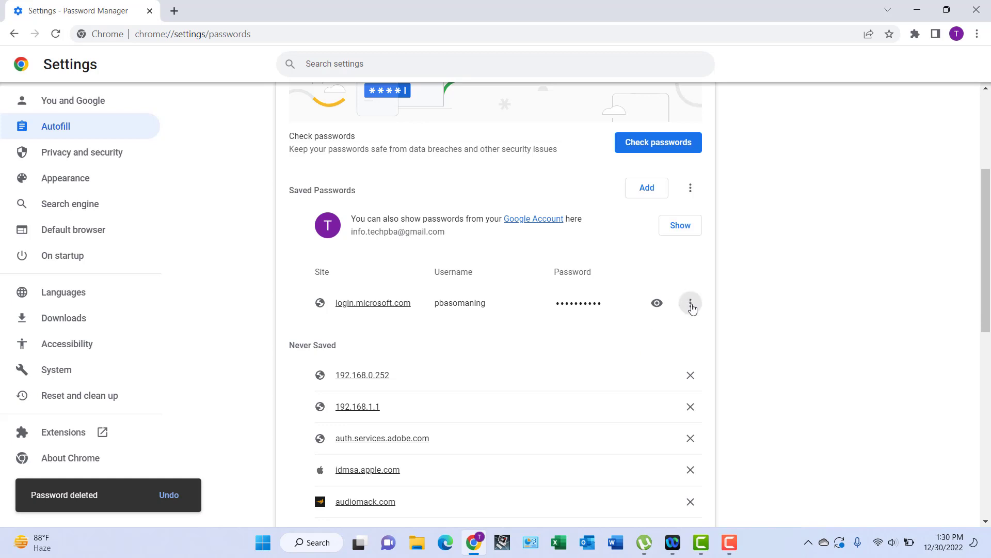
left_click(689, 303)
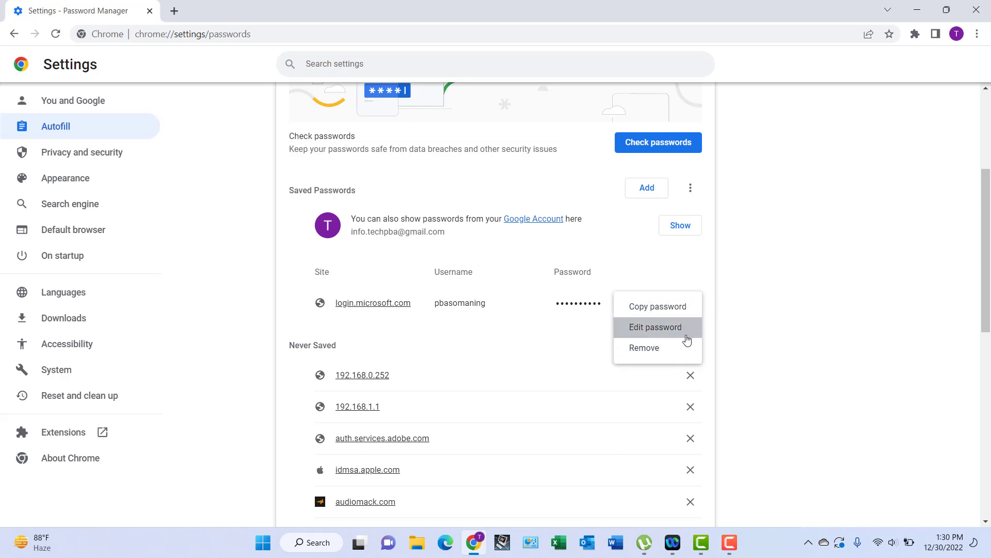
mouse_move(797, 293)
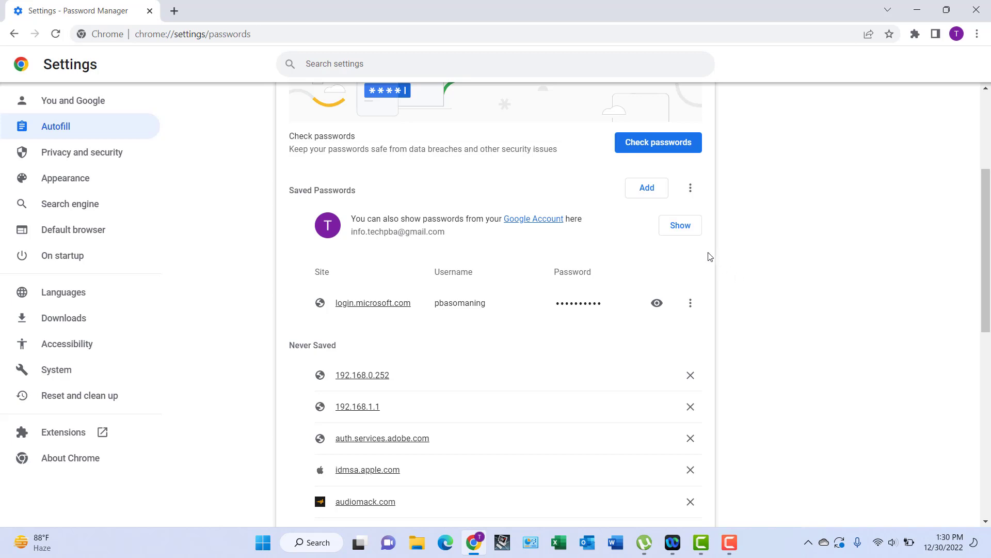
mouse_move(702, 257)
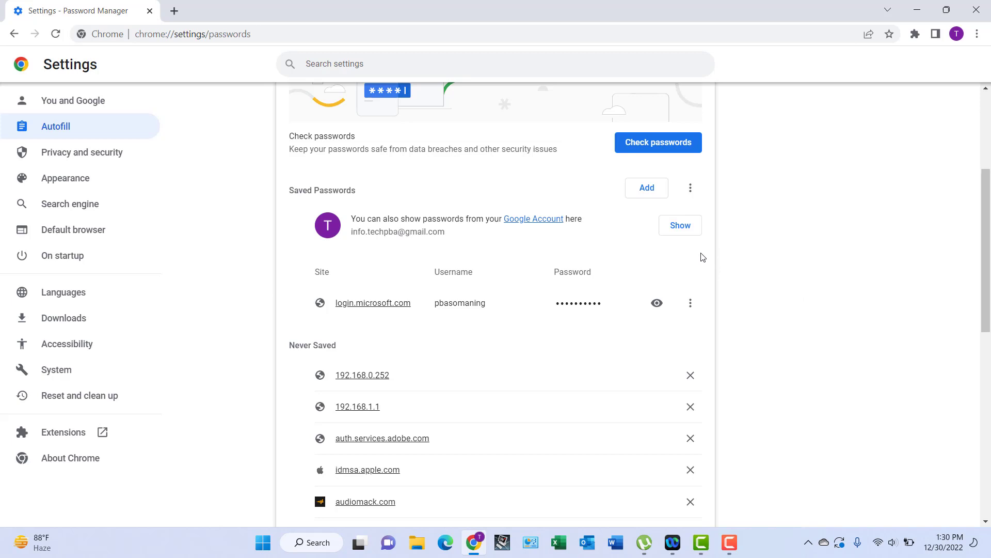